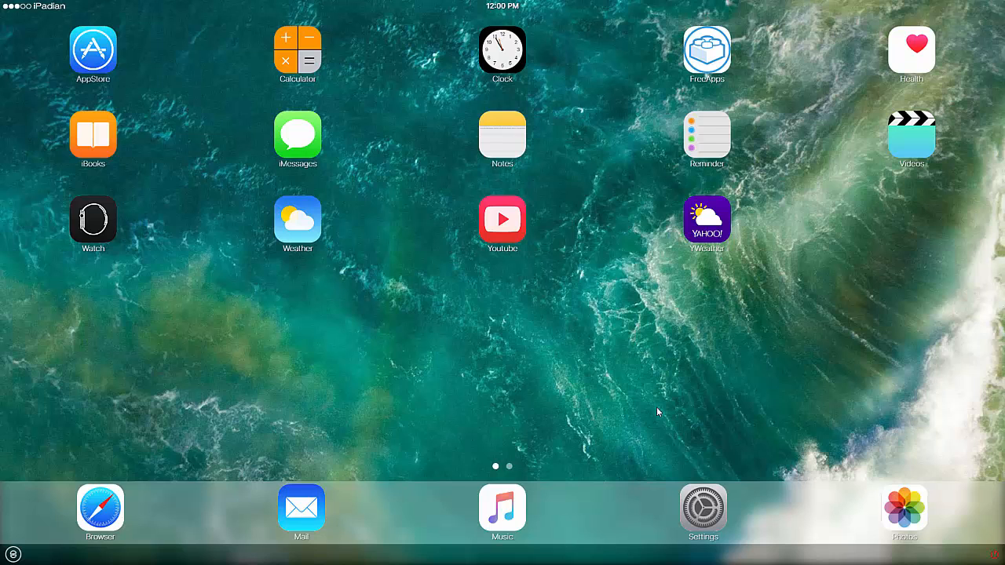
{"action": "mouse_move", "coordinate": [666, 402]}
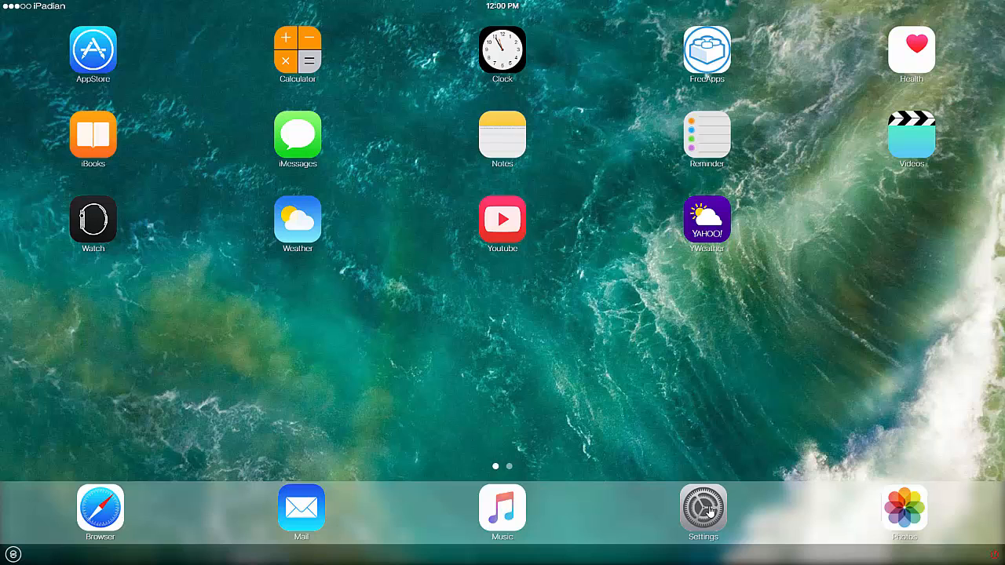
Browse the home screen, visiting Watch, then start a new line after the Notes sample paragraph.
{"action": "left_click", "coordinate": [703, 506]}
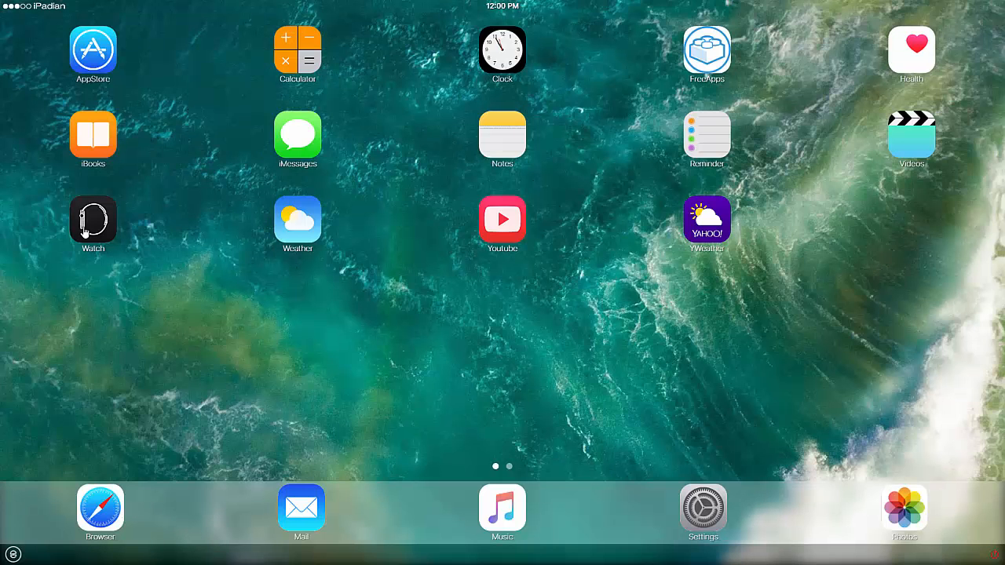
{"action": "left_click", "coordinate": [93, 220]}
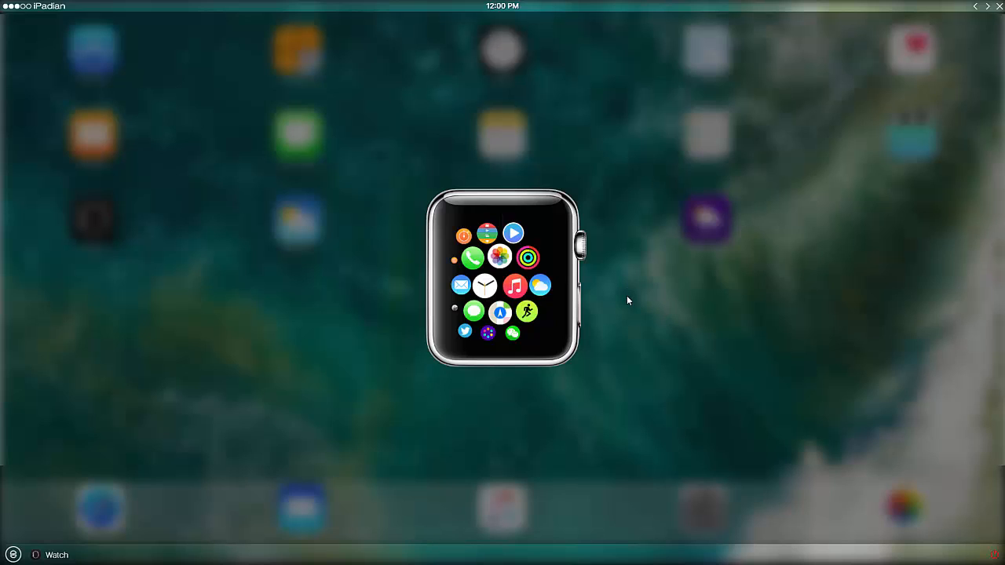
{"action": "mouse_move", "coordinate": [619, 328]}
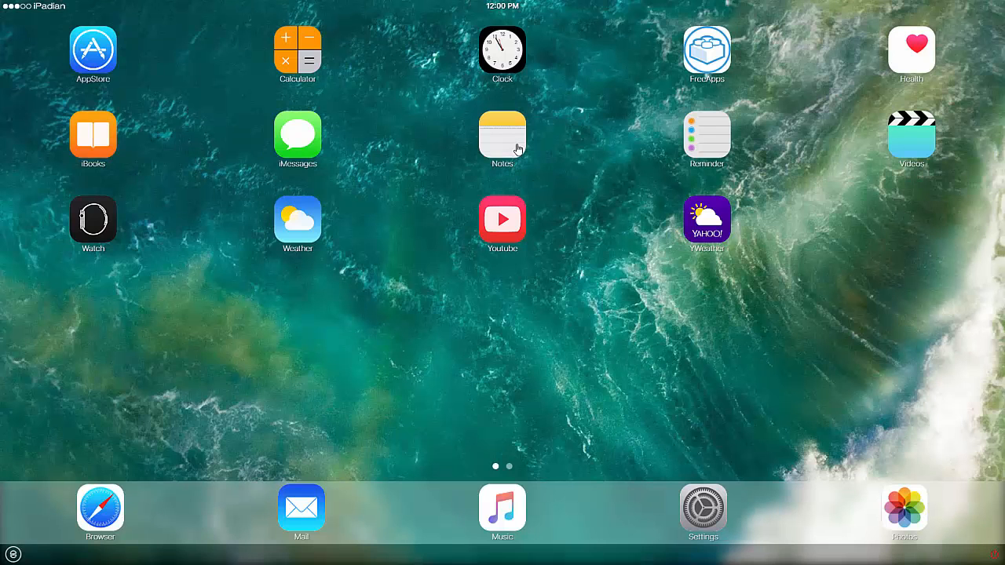
{"action": "left_click", "coordinate": [503, 133]}
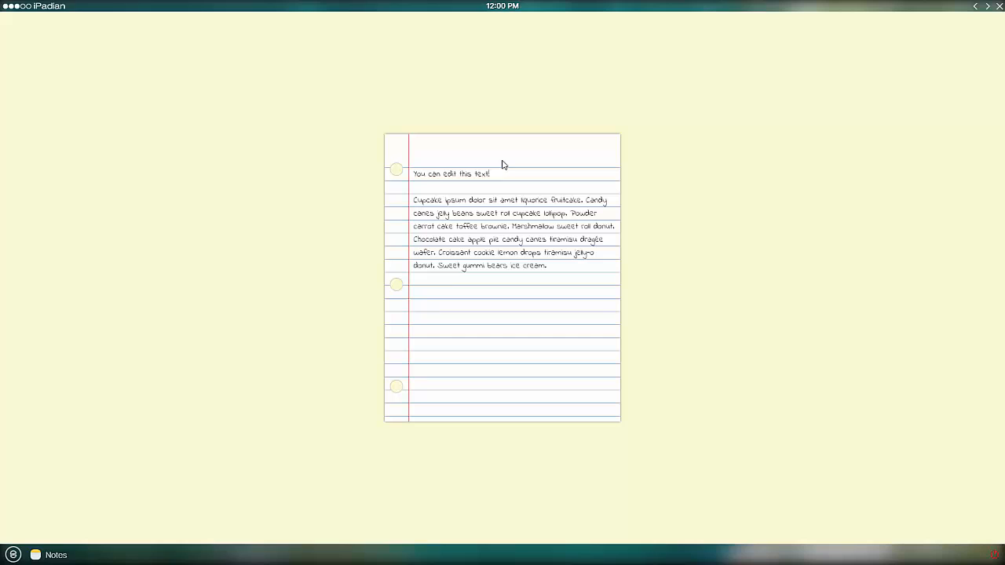
{"action": "left_click", "coordinate": [547, 265]}
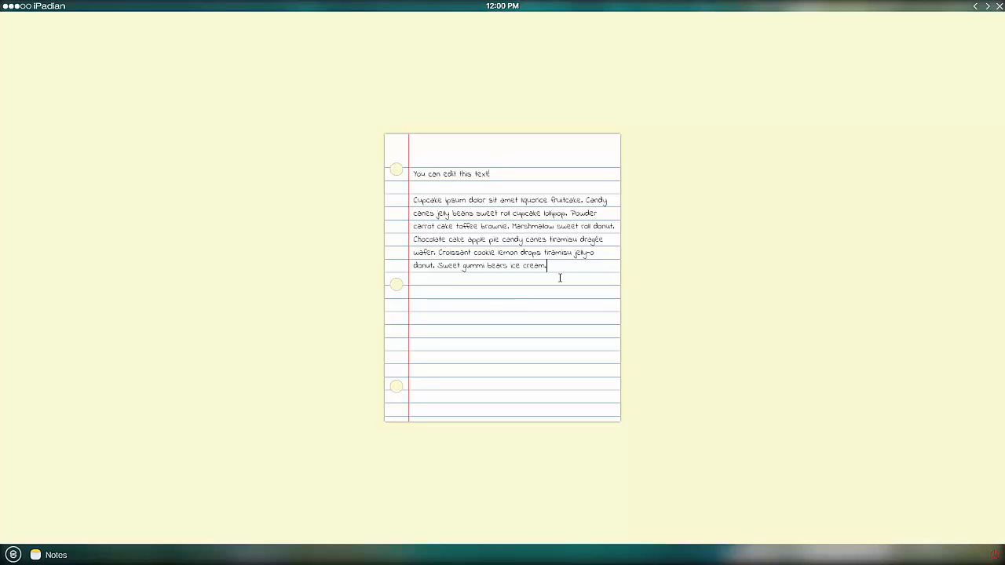
Write 'Hello' and the partial intro line 'you how to run ios' in Notes.
{"action": "type", "text": "He"}
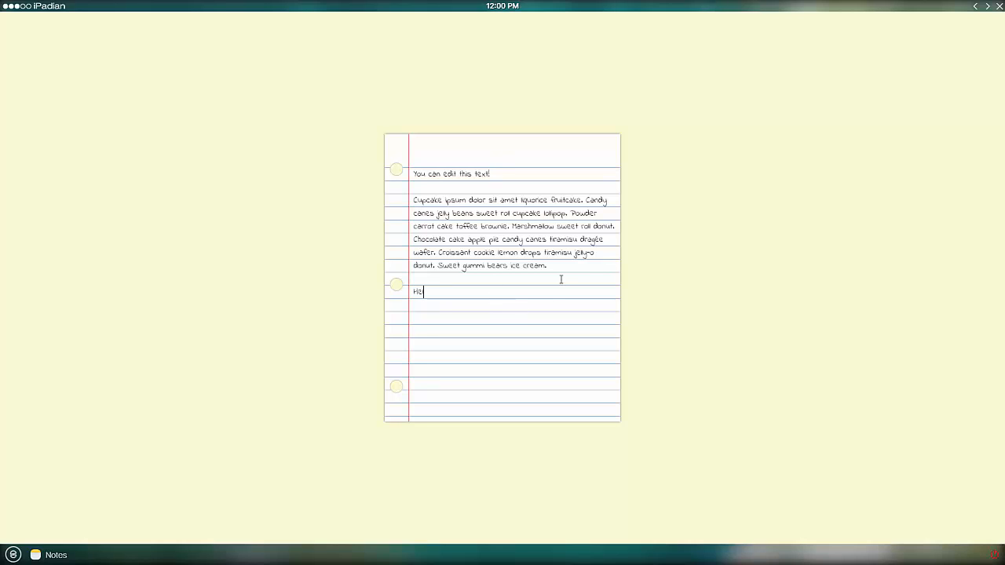
{"action": "type", "text": "llo"}
{"action": "left_click", "coordinate": [516, 305]}
{"action": "type", "text": "This video will show"}
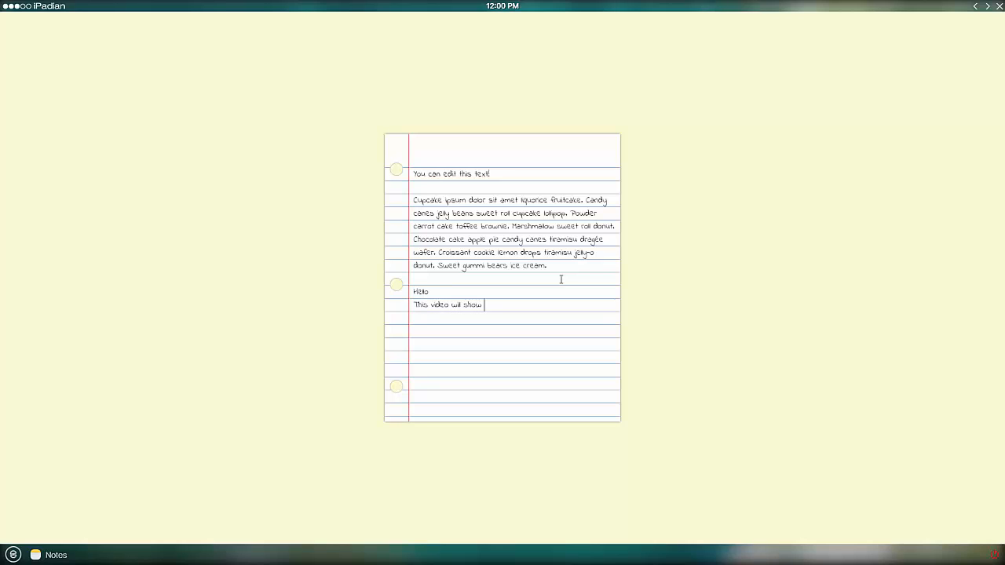
{"action": "type", "text": "you how to run"}
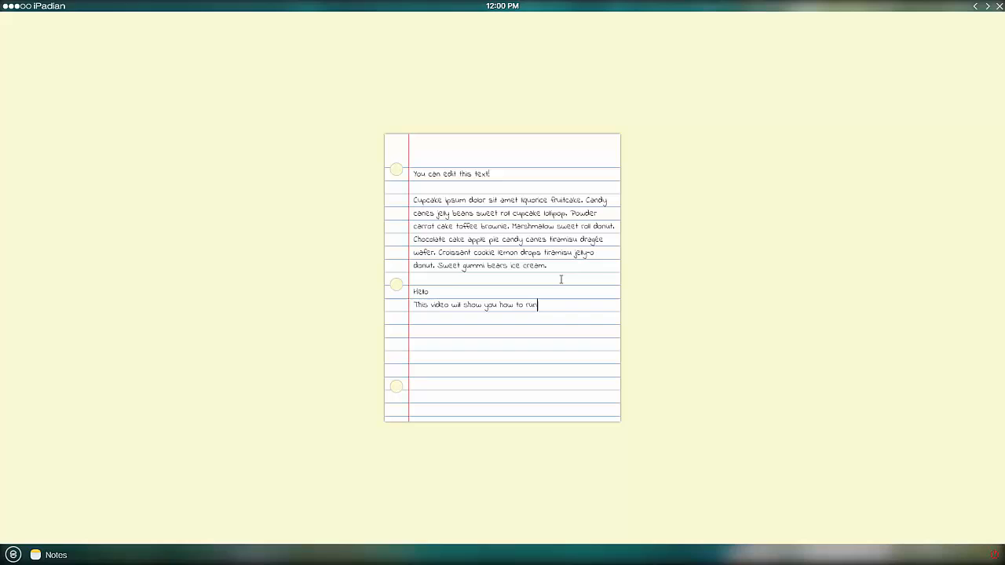
{"action": "type", "text": "io"}
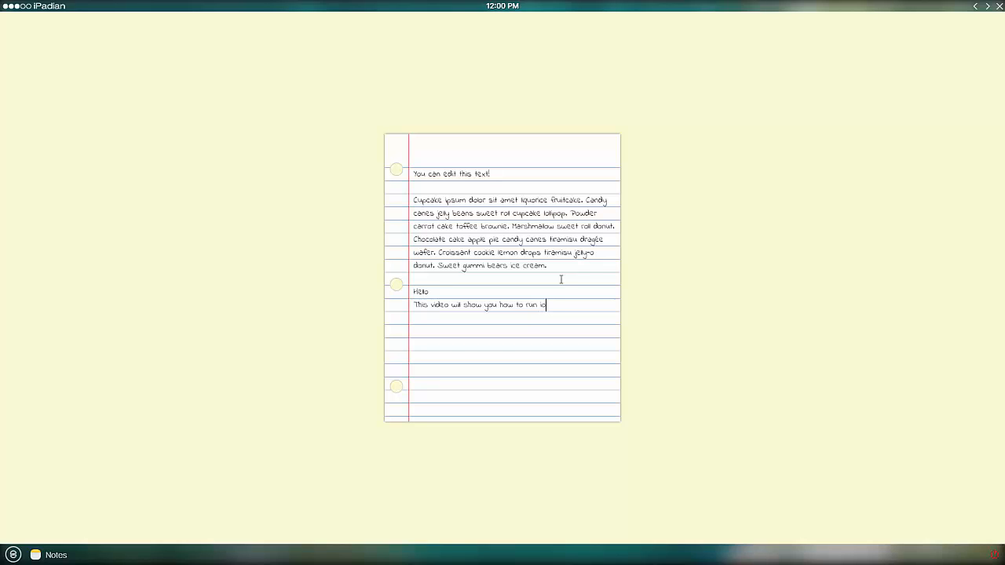
{"action": "type", "text": "s"}
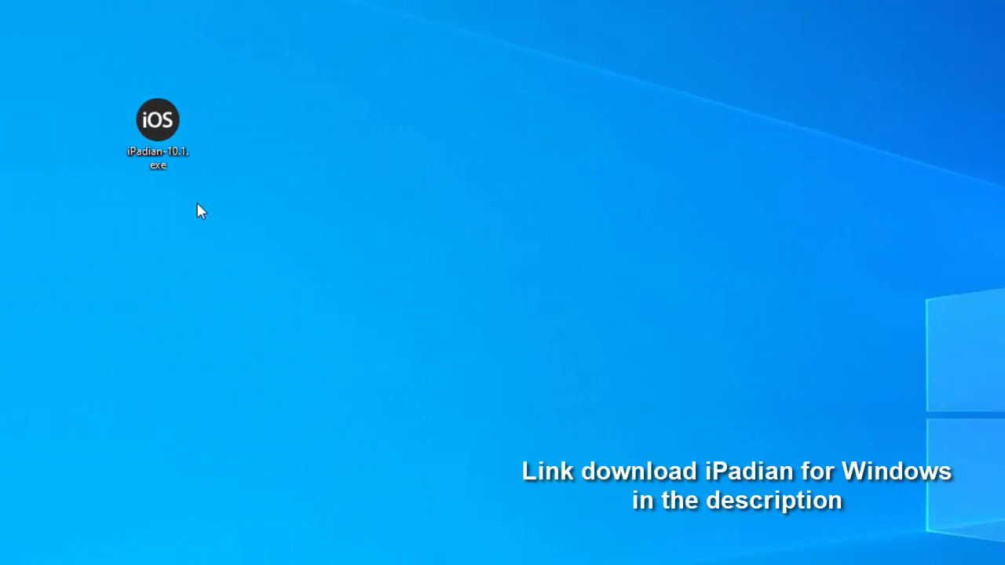
{"action": "left_click", "coordinate": [157, 129]}
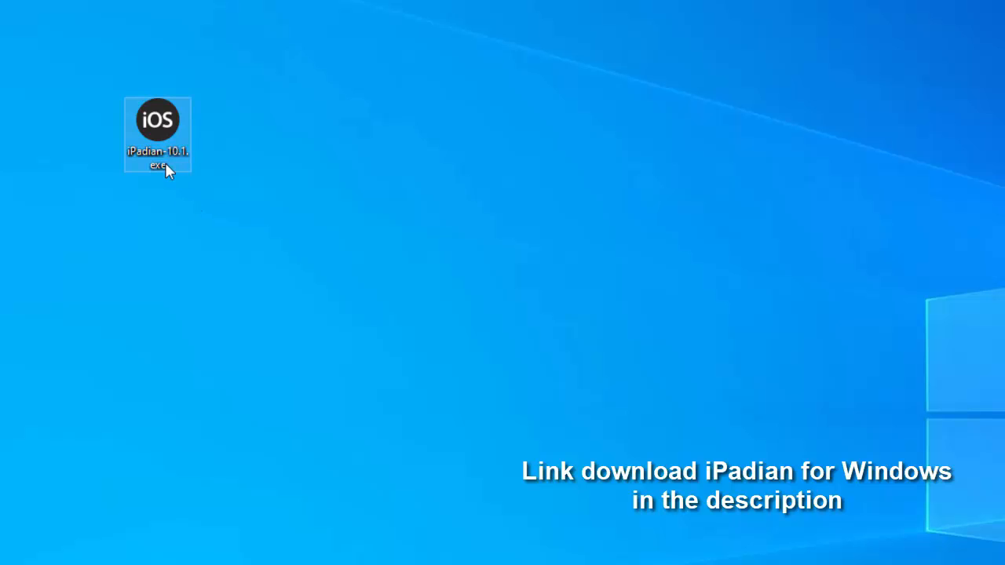
{"action": "right_click", "coordinate": [157, 134]}
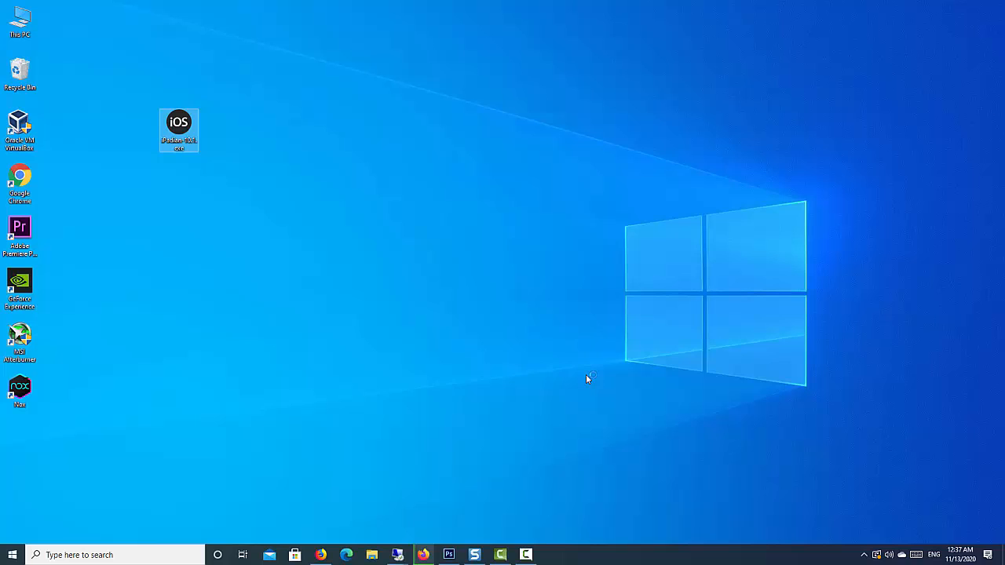
Install iPadian to the default folder, launch it, and view its Settings wallpaper list.
{"action": "double_click", "coordinate": [179, 129]}
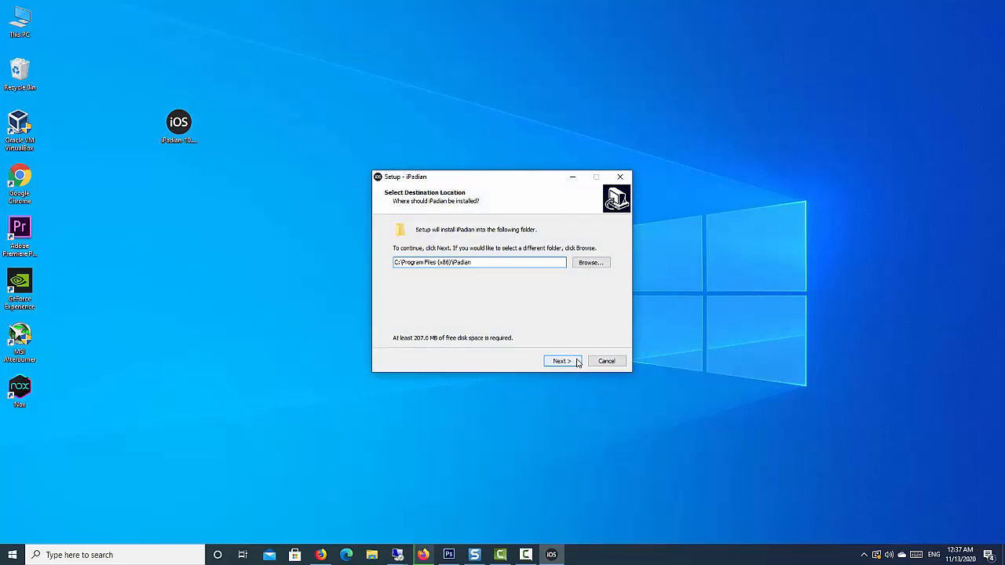
{"action": "left_click", "coordinate": [561, 361]}
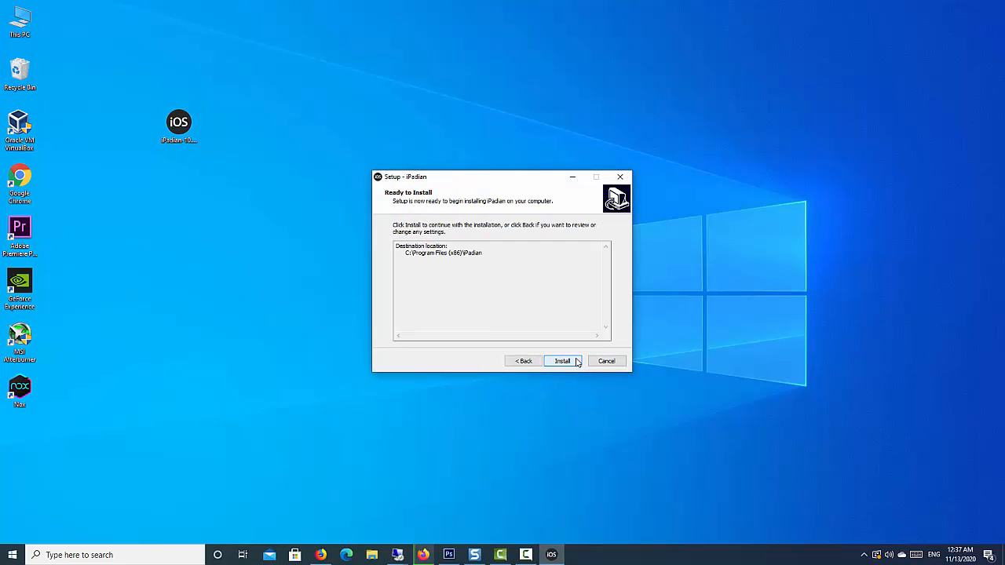
{"action": "left_click", "coordinate": [563, 359]}
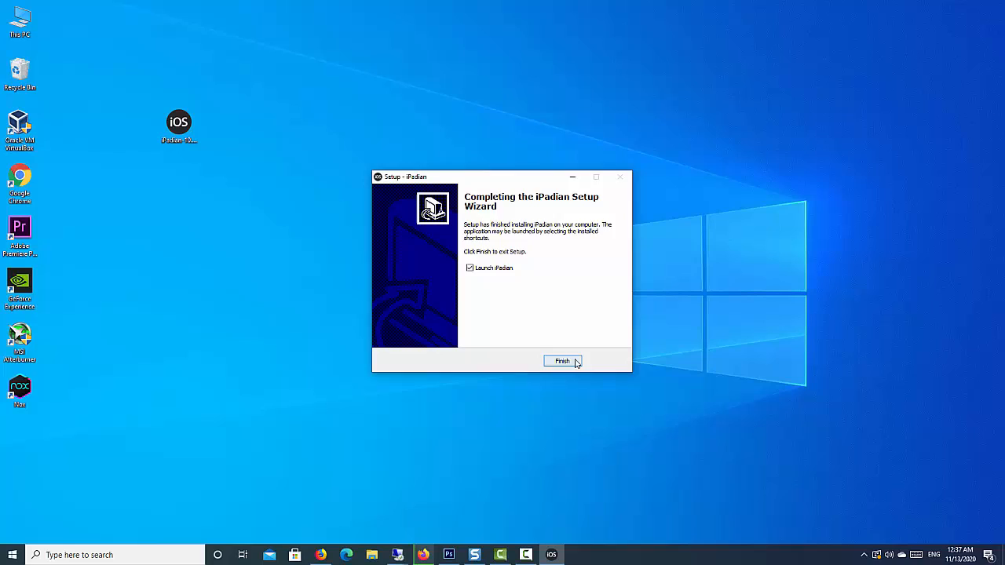
{"action": "left_click", "coordinate": [562, 359]}
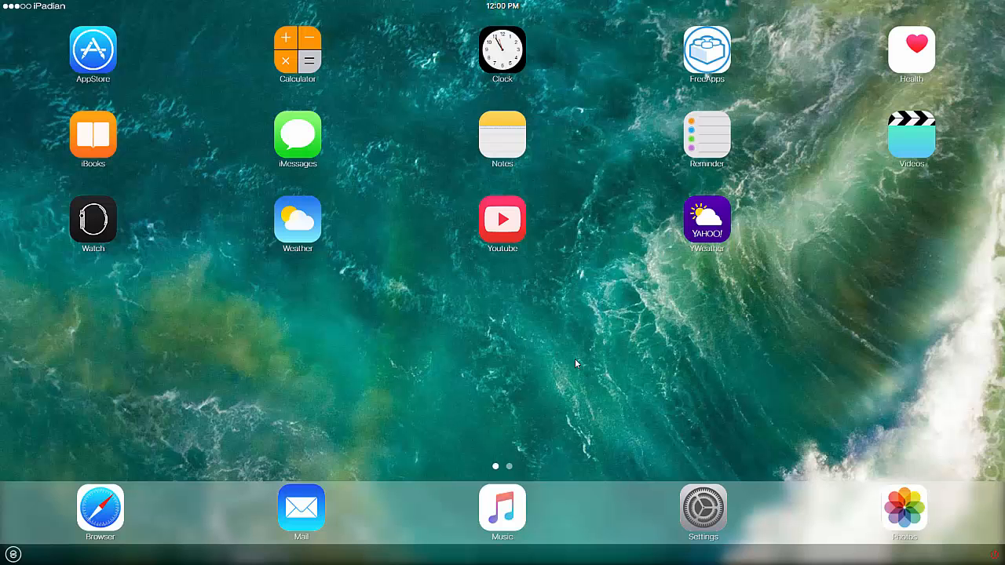
{"action": "mouse_move", "coordinate": [584, 358]}
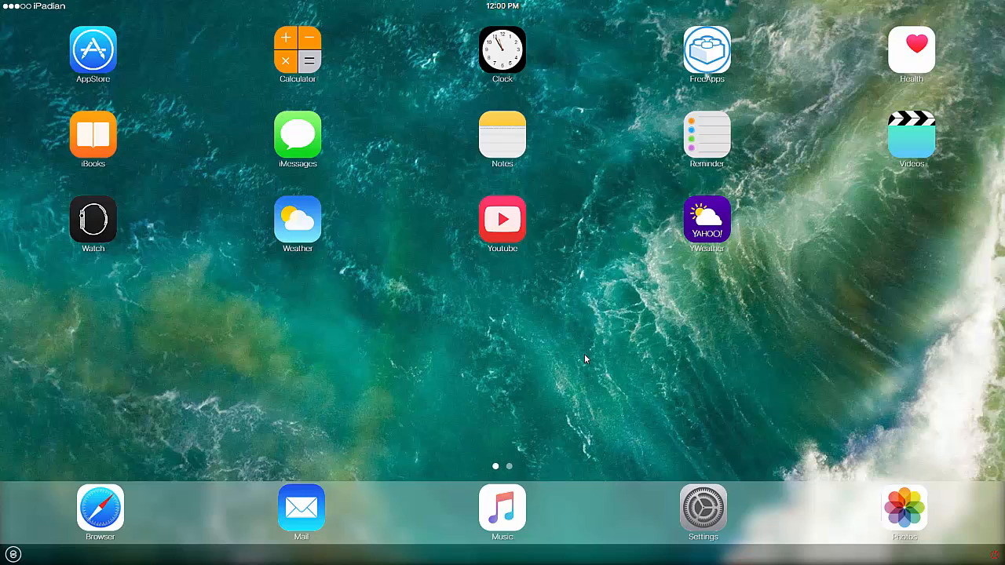
{"action": "left_click", "coordinate": [704, 505]}
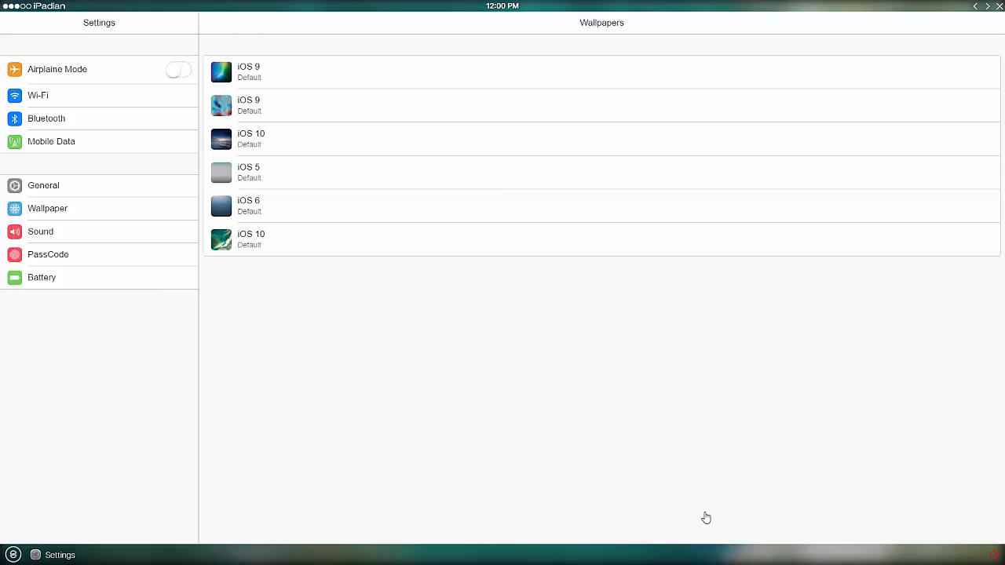
{"action": "mouse_move", "coordinate": [273, 77]}
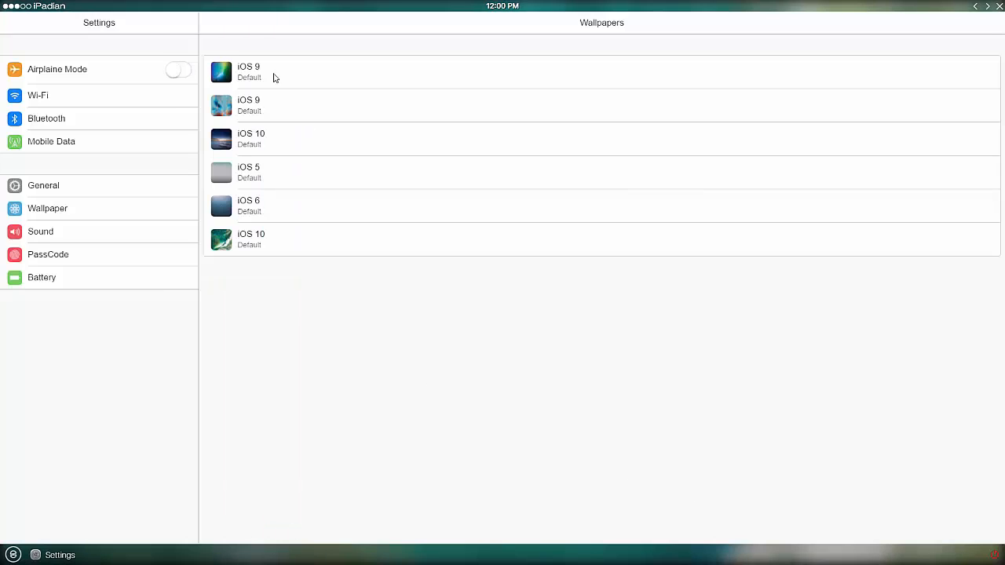